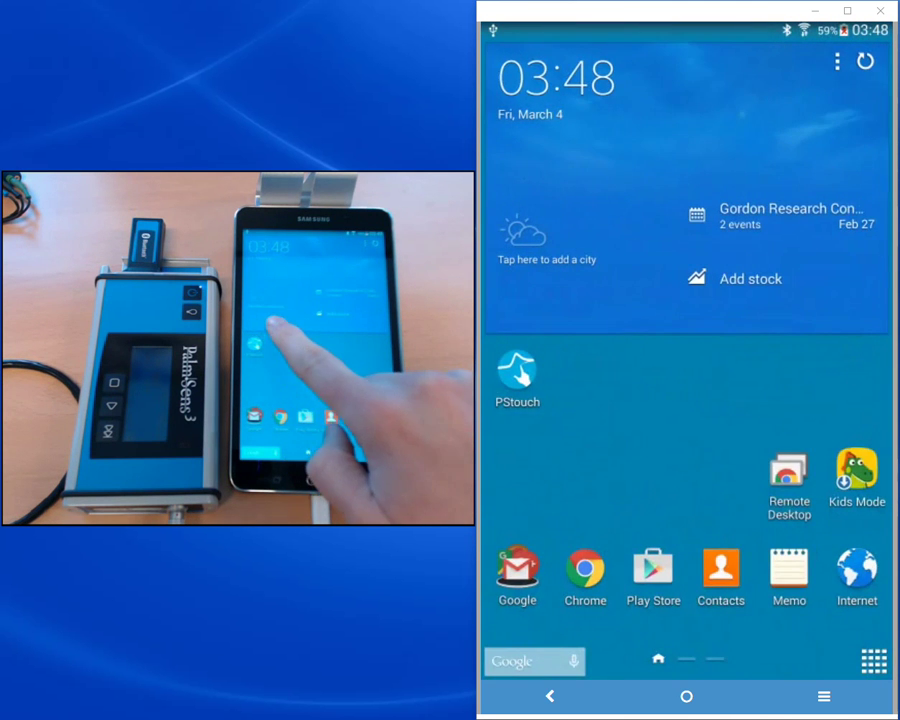
# Launch PStouch and choose the PS-9C7E instrument from the Bluetooth scan.
pyautogui.click(516, 362)
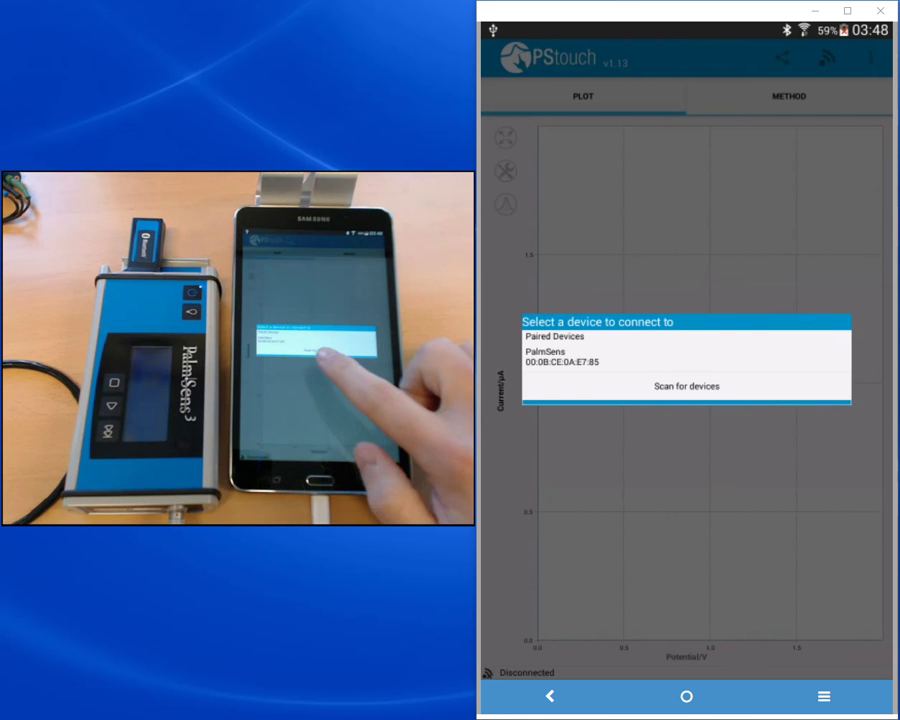
pyautogui.click(684, 386)
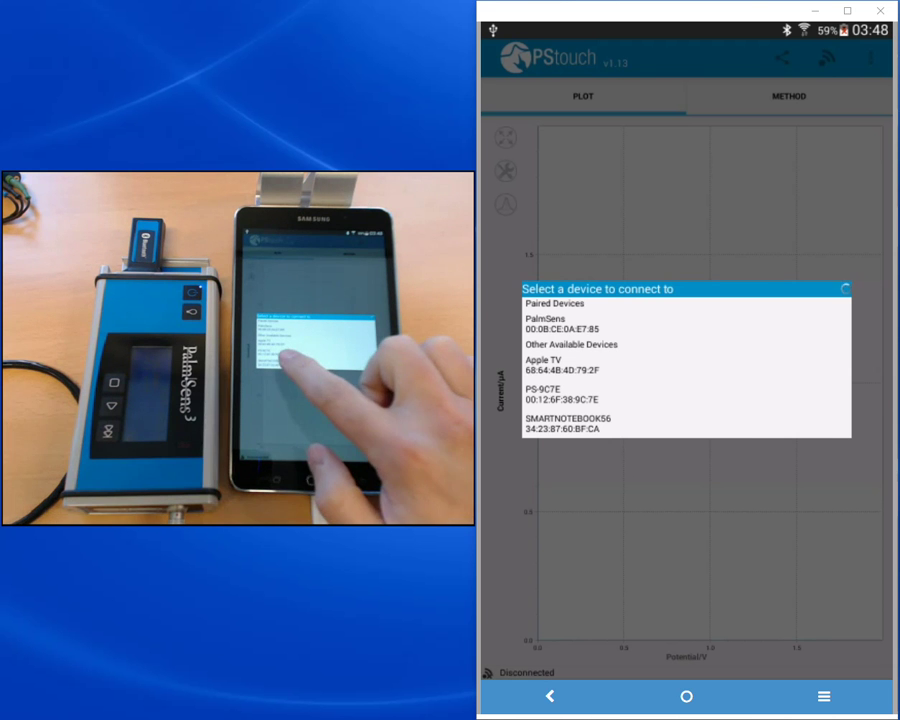
pyautogui.click(566, 388)
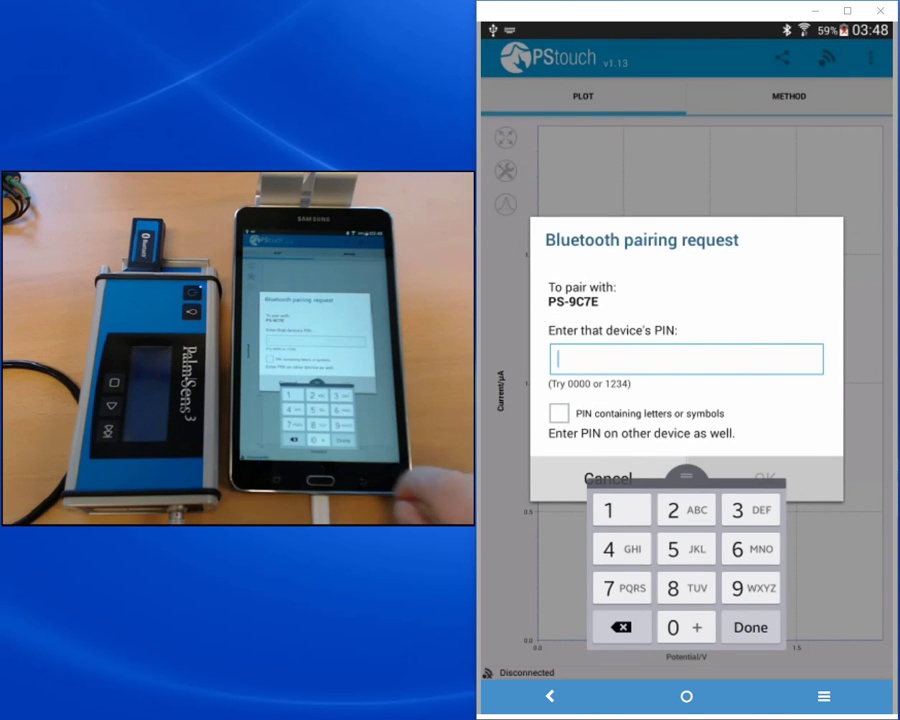
# Enter the pairing PIN and confirm so the instrument shows Connected.
pyautogui.click(608, 510)
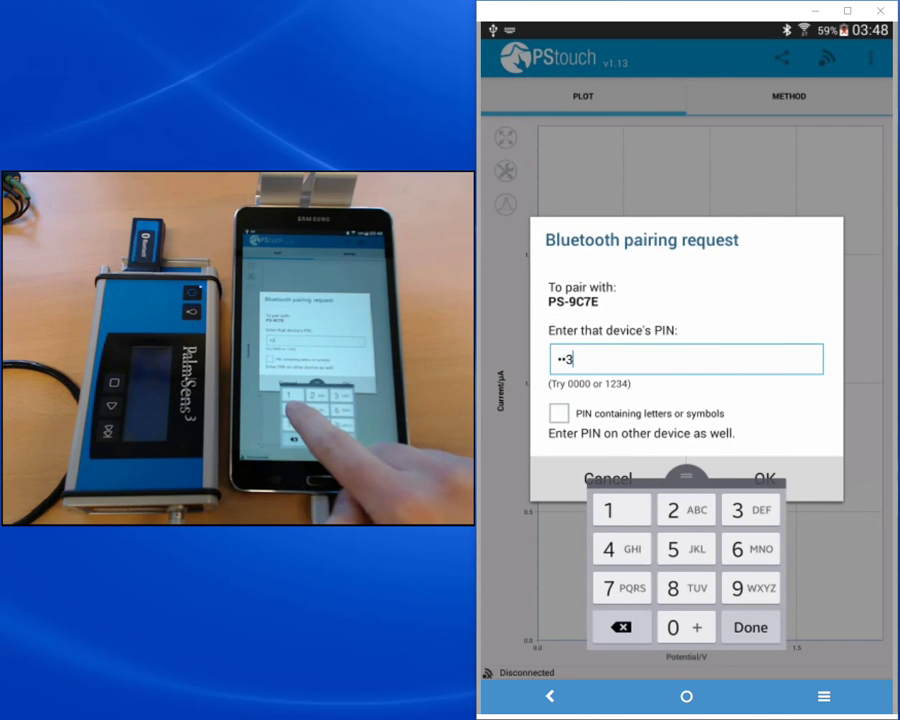
pyautogui.click(752, 626)
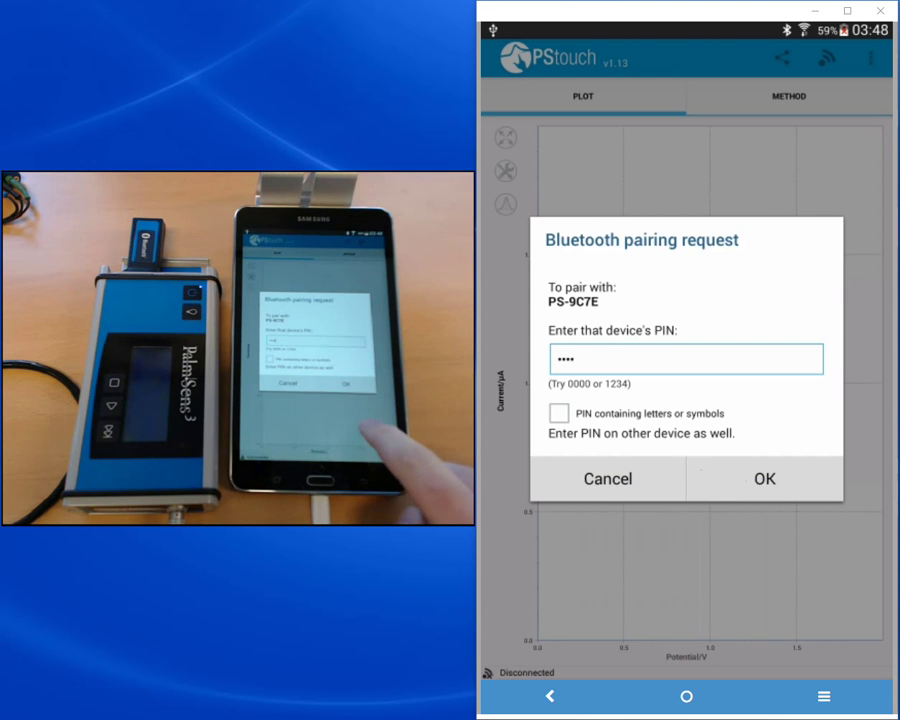
pyautogui.click(764, 478)
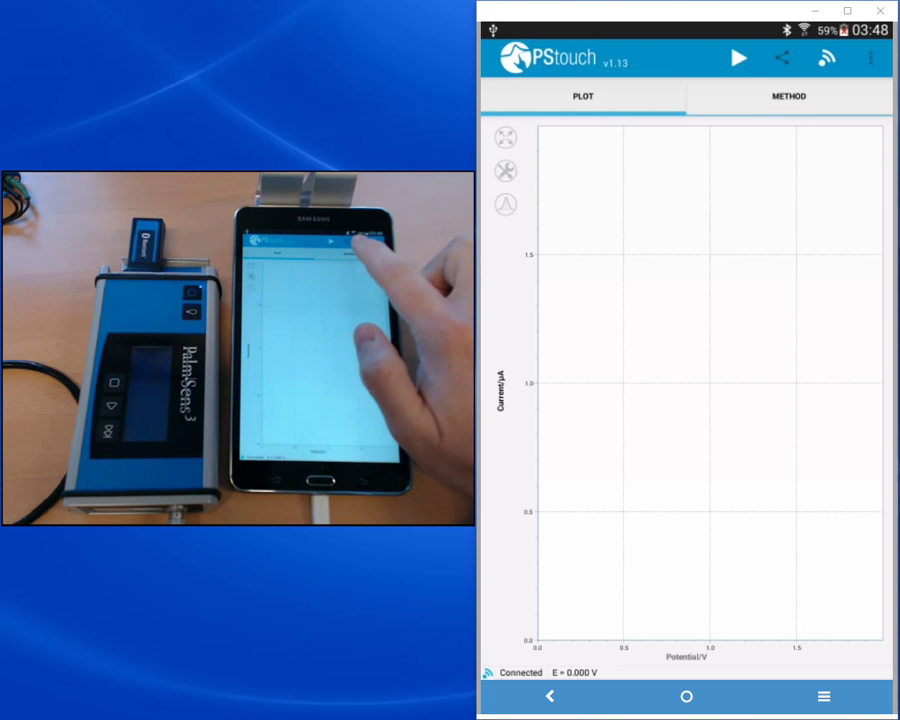
# Show the METHOD settings, currently cyclic voltammetry with file name CV example.
pyautogui.click(802, 96)
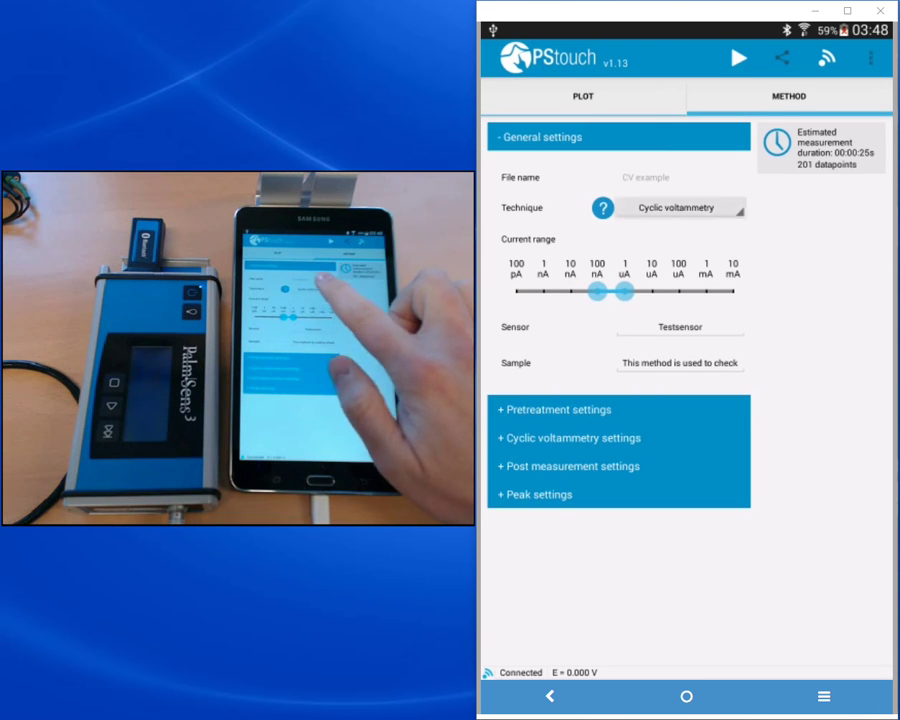
# Choose Impedance spectroscopy, widen the current range fully and name the sensor dummy cell.
pyautogui.click(678, 206)
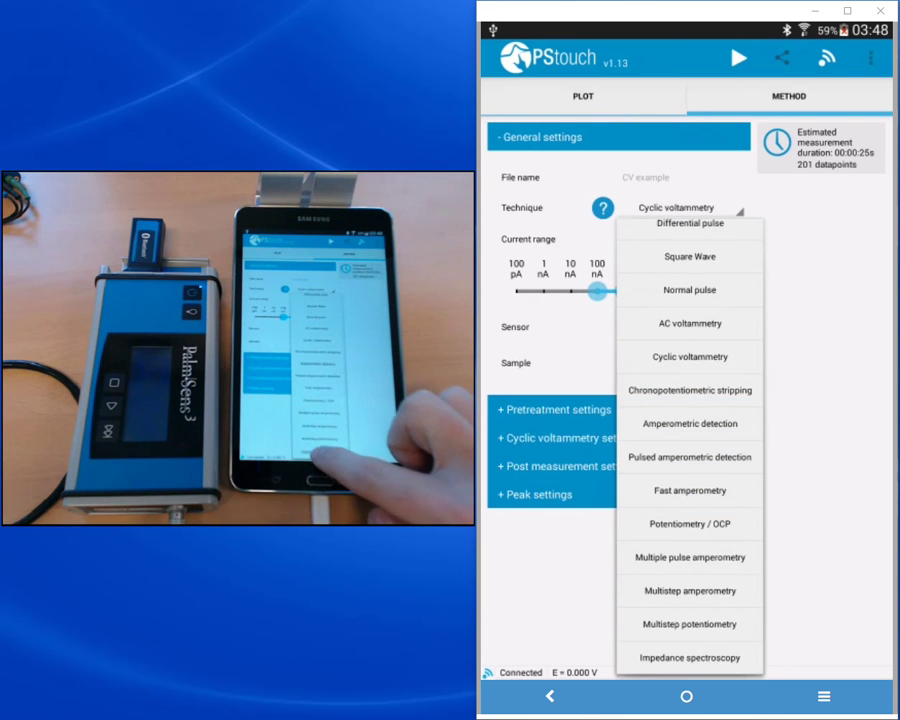
pyautogui.click(688, 658)
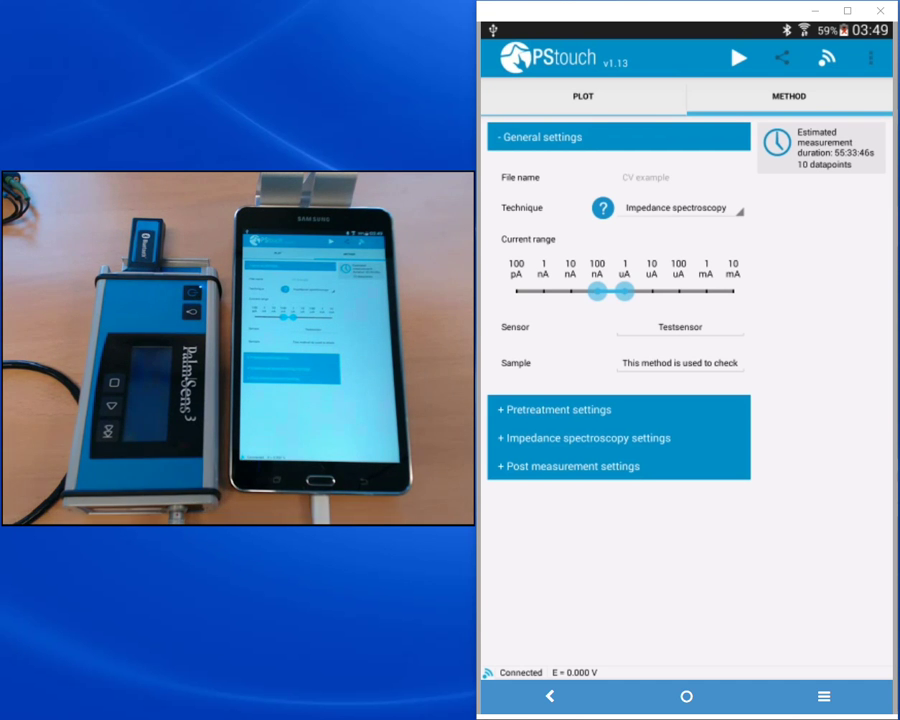
pyautogui.moveTo(600, 290); pyautogui.dragTo(720, 290)
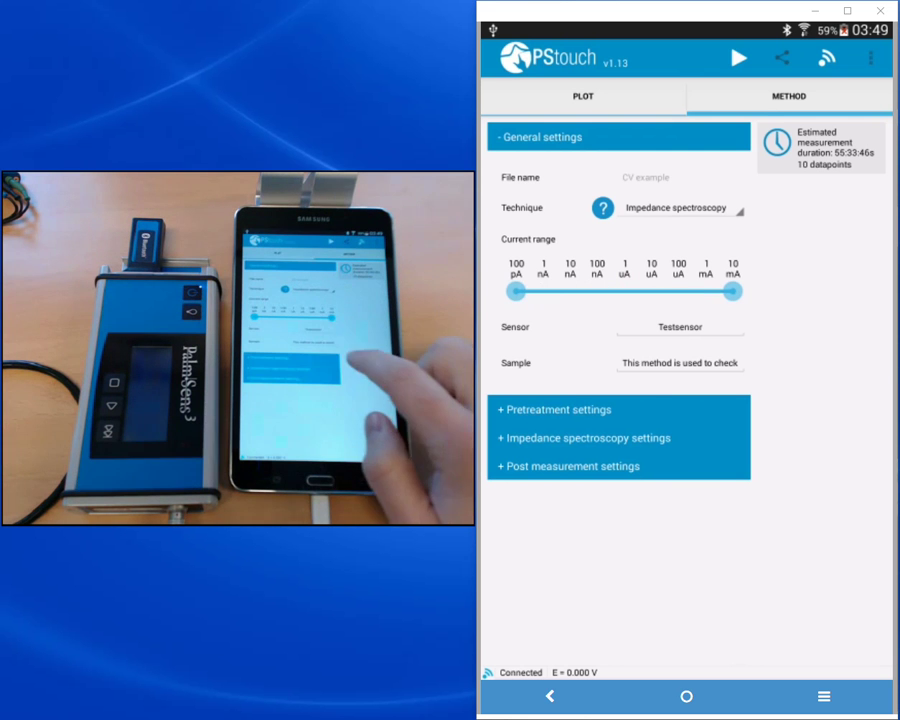
pyautogui.click(680, 328)
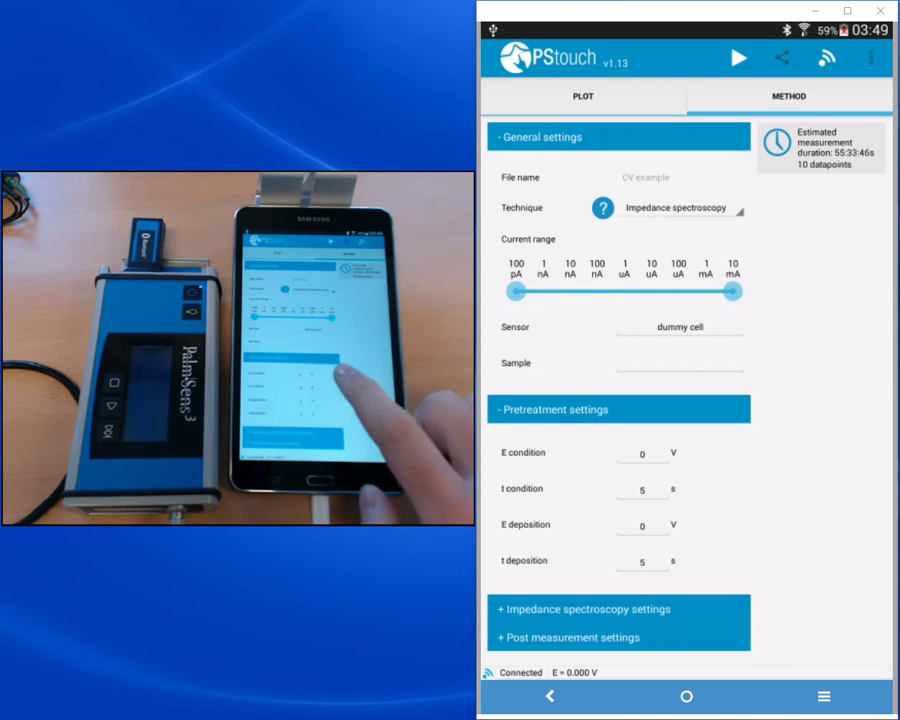
pyautogui.click(638, 488)
pyautogui.write('0')
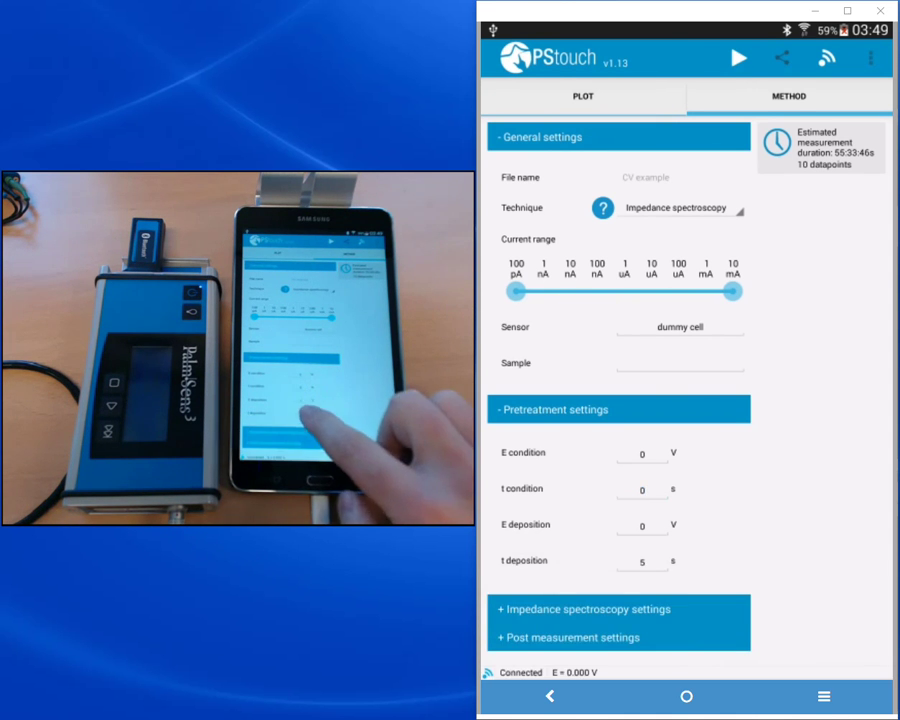
pyautogui.click(638, 560)
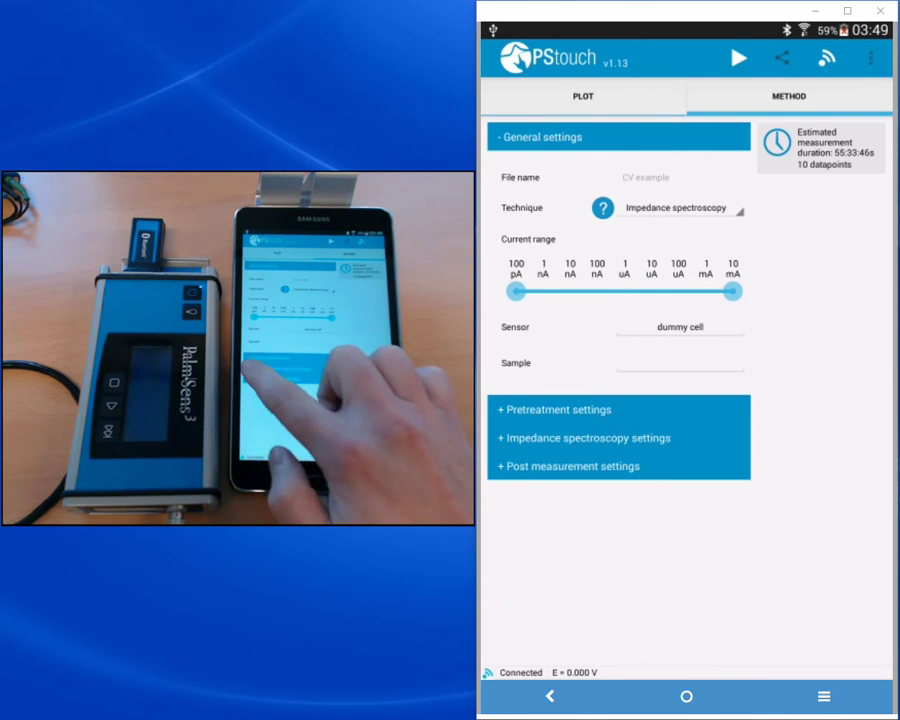
# Set t equilibration 5 s, Fixed pot. scan, E dc 0 V and E ac 0.01 V.
pyautogui.click(584, 438)
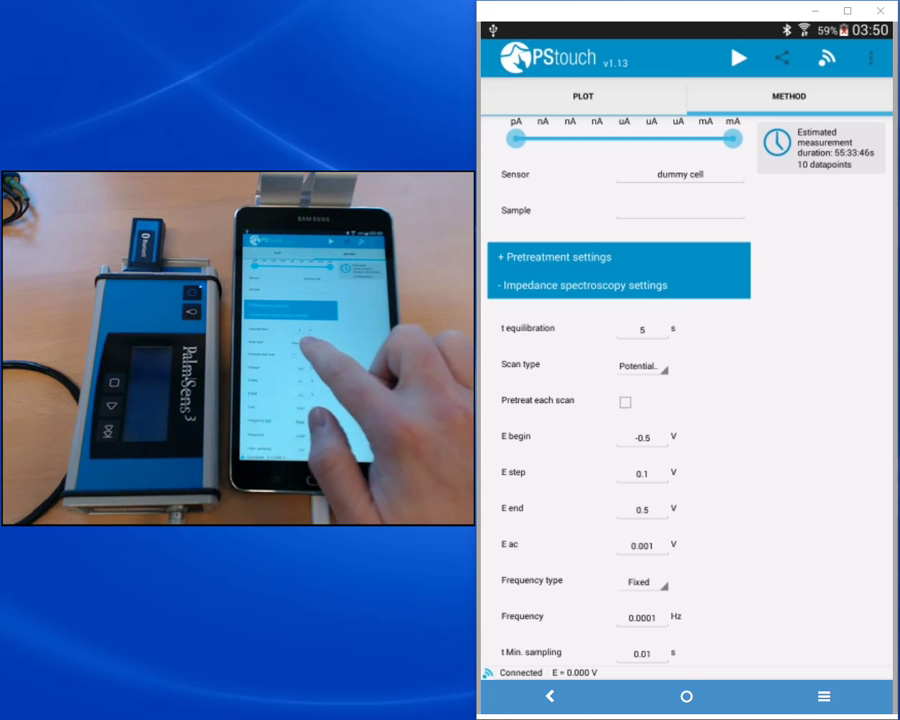
pyautogui.click(640, 366)
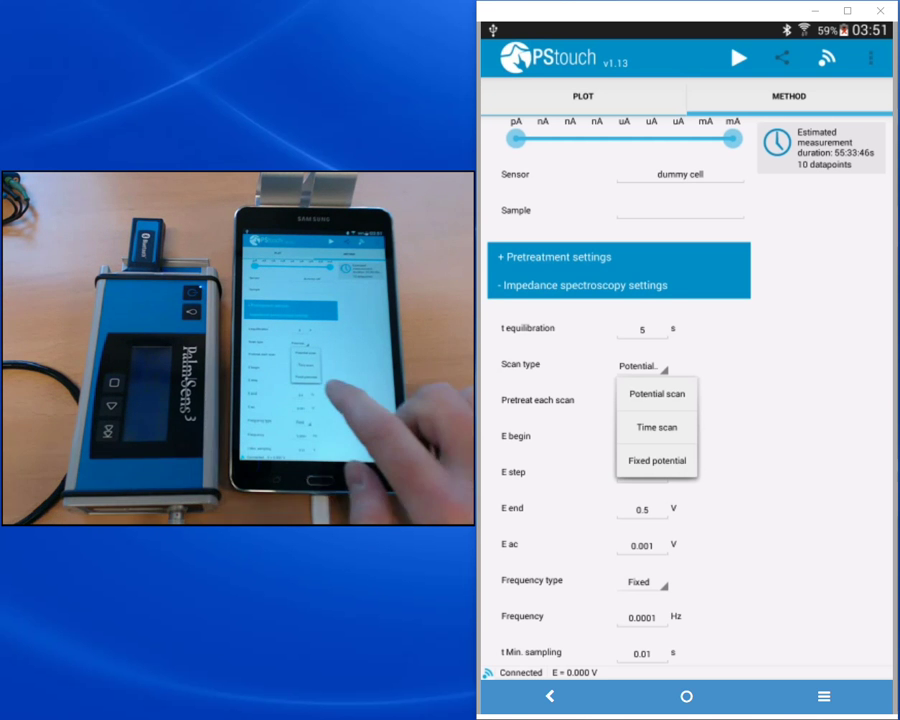
pyautogui.click(656, 460)
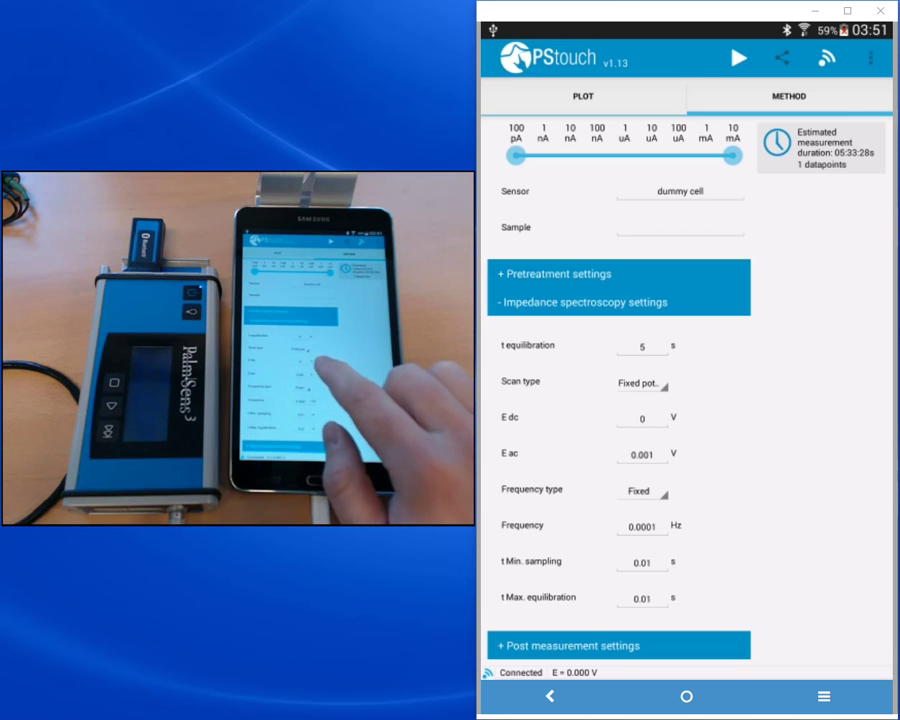
pyautogui.click(640, 450)
pyautogui.write('0.01')
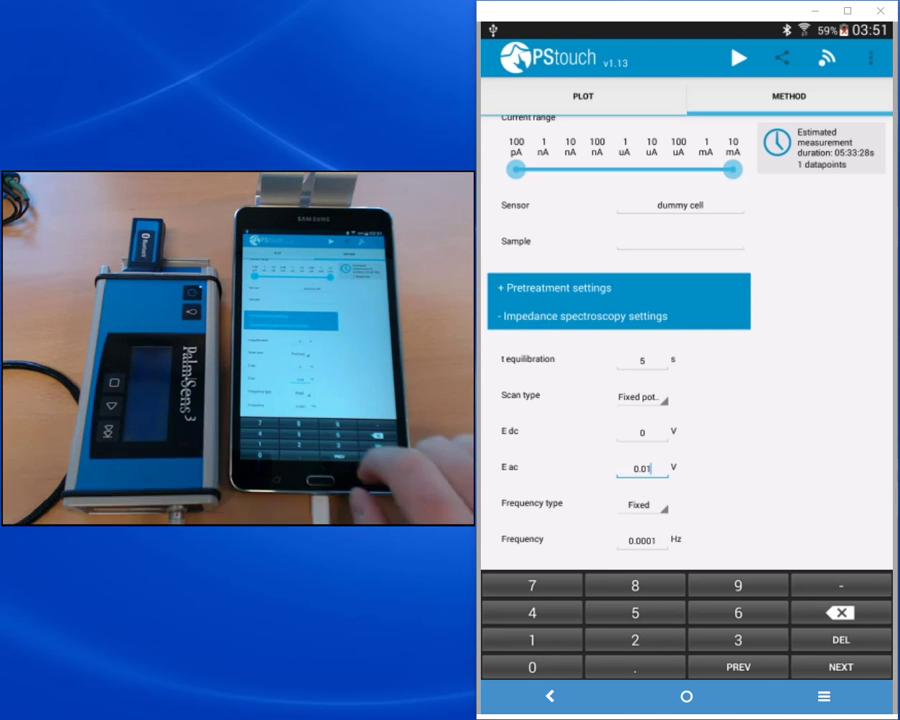
pyautogui.click(636, 504)
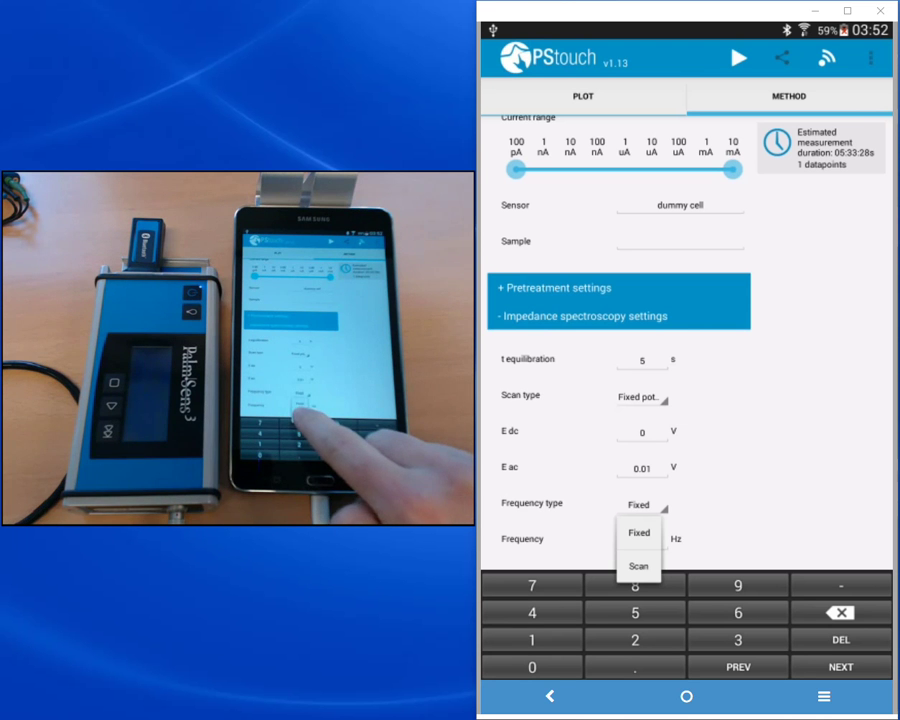
# Set Frequency type to Scan, revealing the frequency range fields.
pyautogui.click(640, 564)
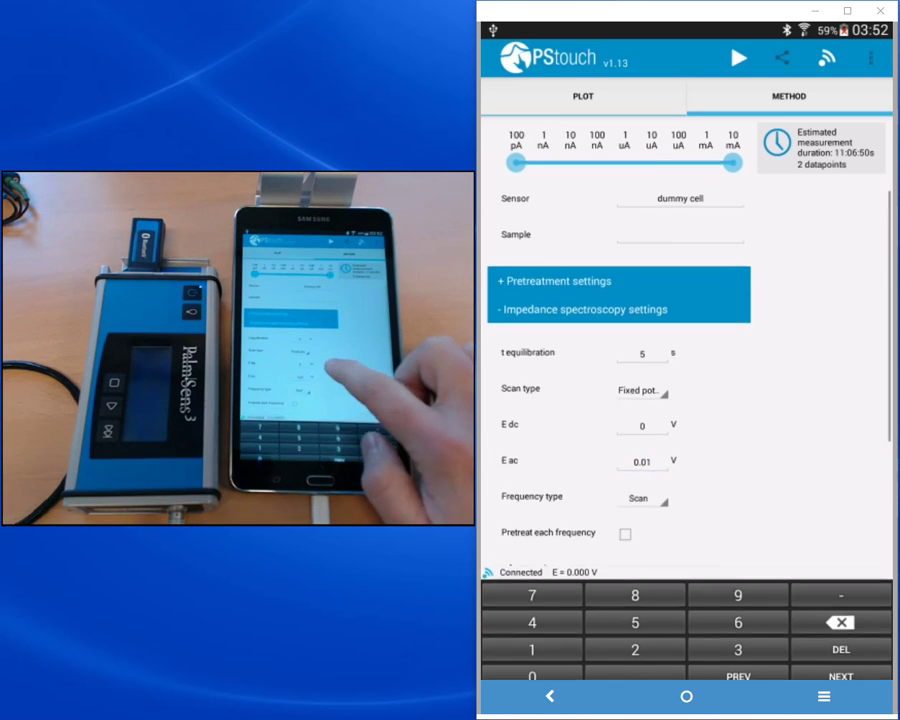
pyautogui.scroll(-3)
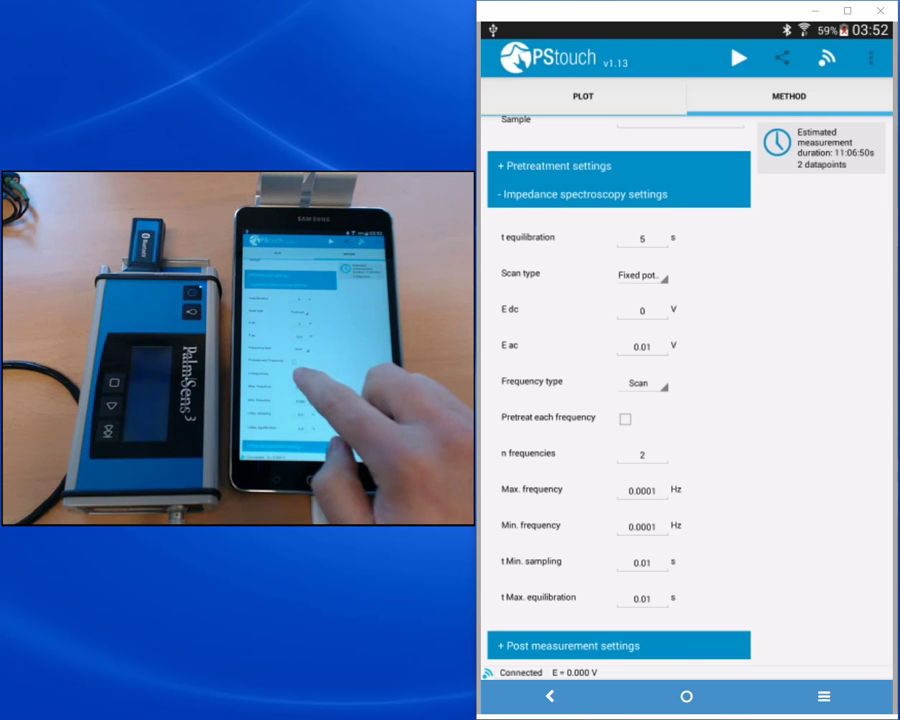
# Set 50 frequencies from 20000 Hz maximum down to 1 Hz minimum.
pyautogui.click(640, 452)
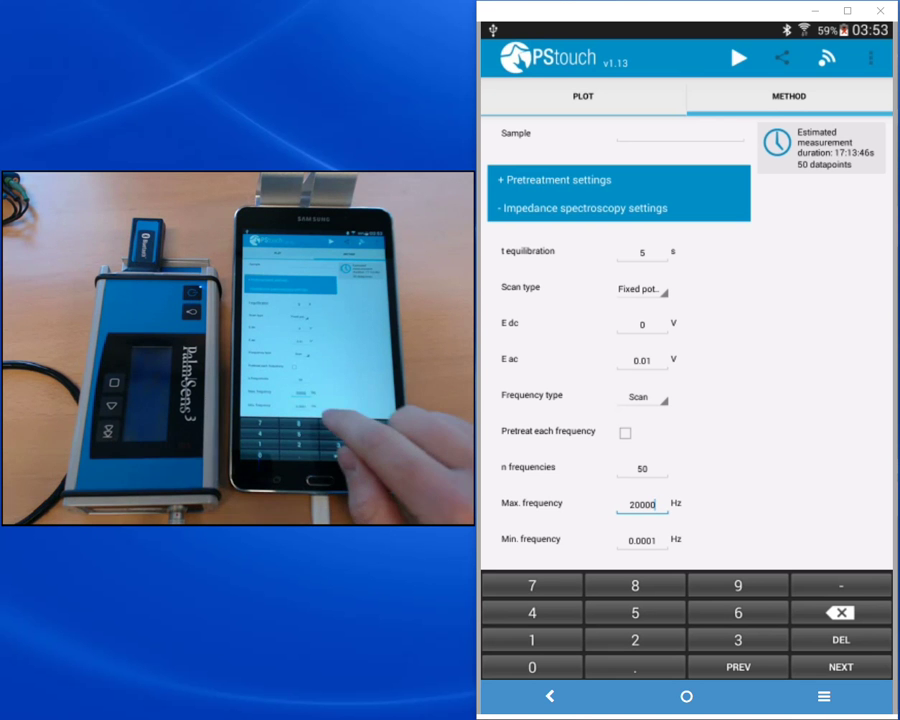
pyautogui.click(640, 540)
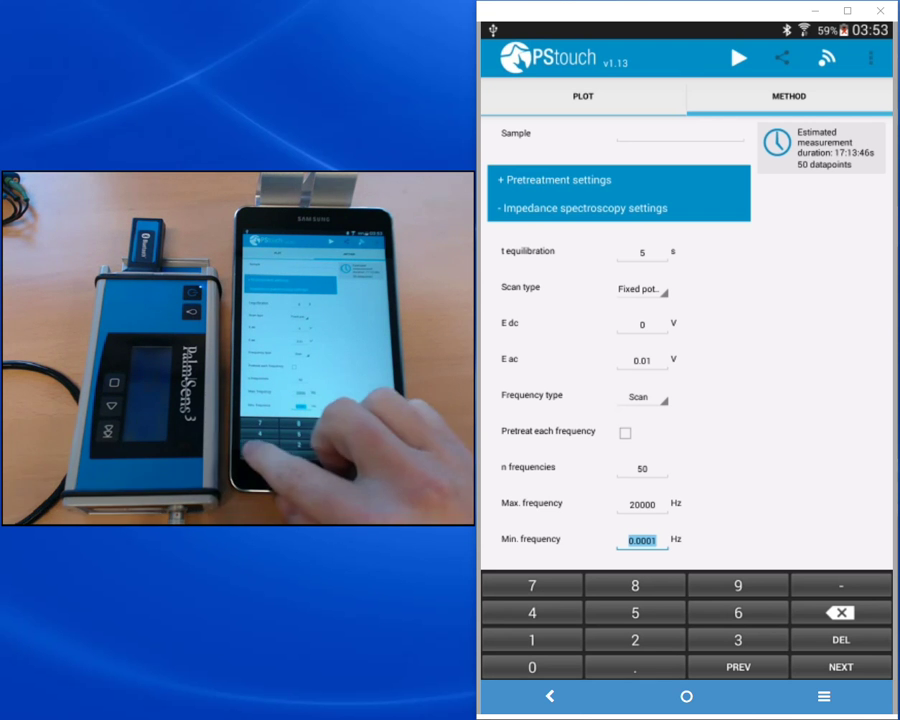
pyautogui.write('1')
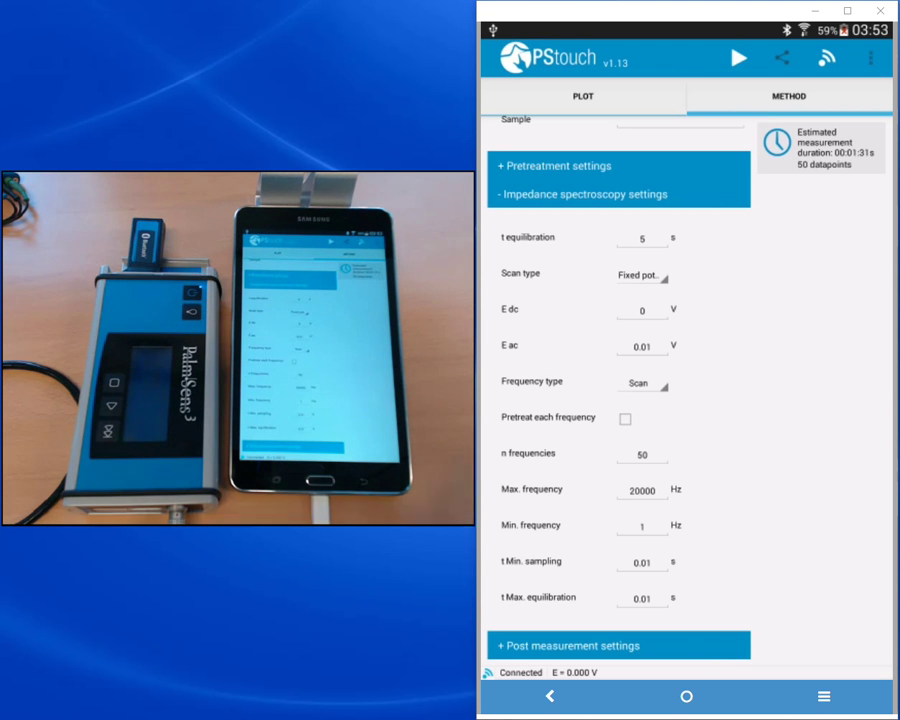
pyautogui.scroll(-3)
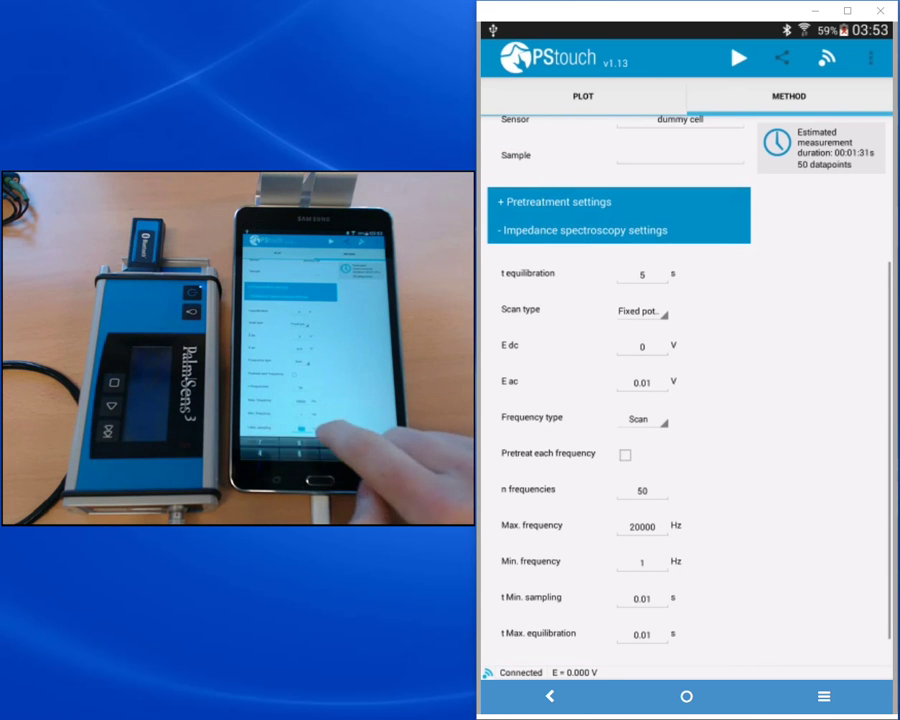
pyautogui.click(640, 596)
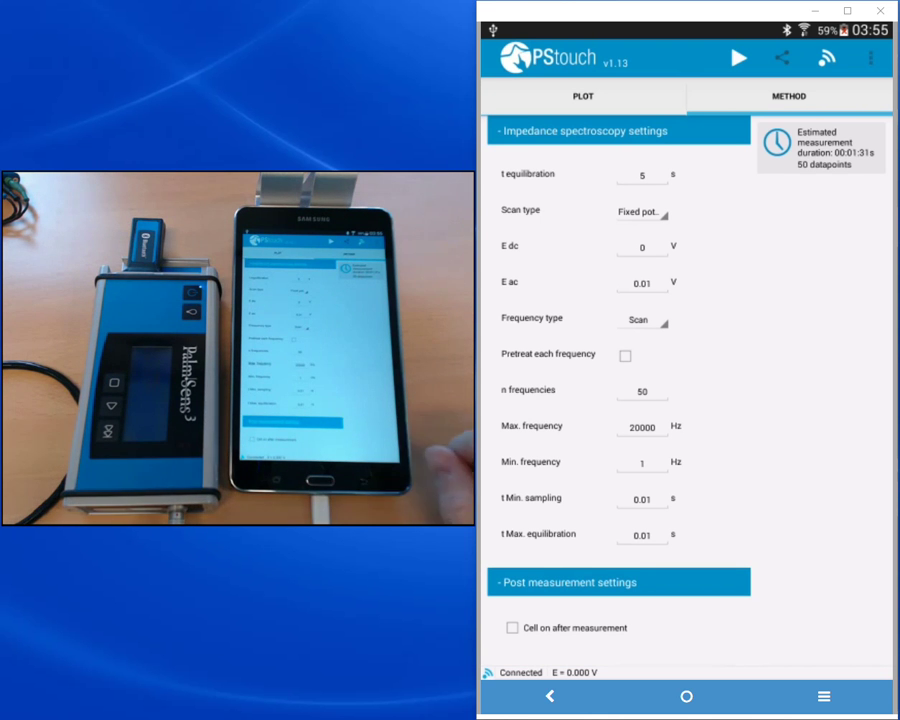
pyautogui.scroll(-3)
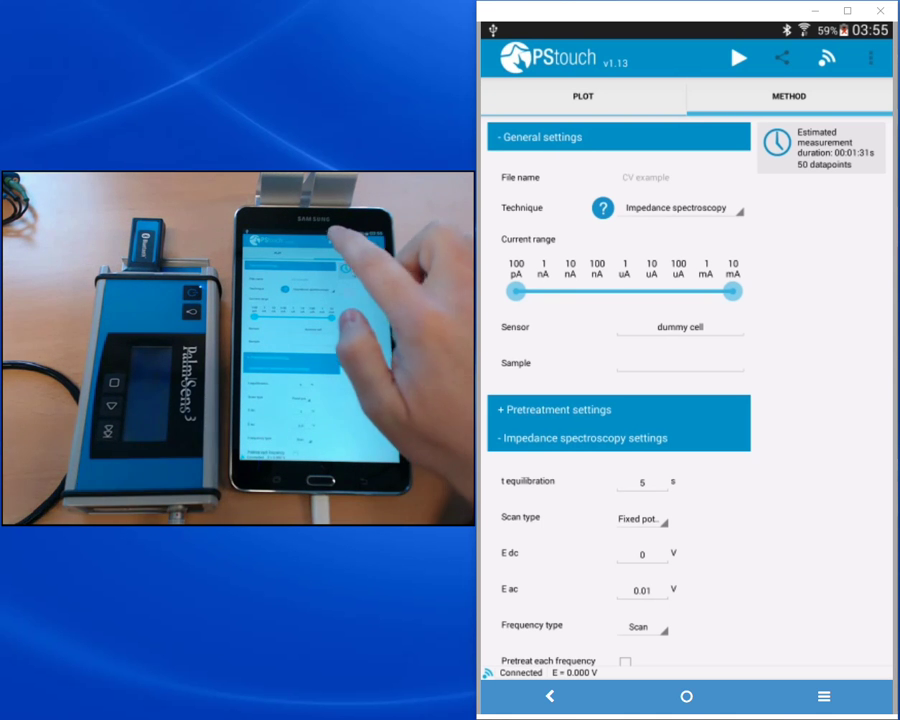
# Run the impedance measurement so magnitude and phase plot live.
pyautogui.click(732, 56)
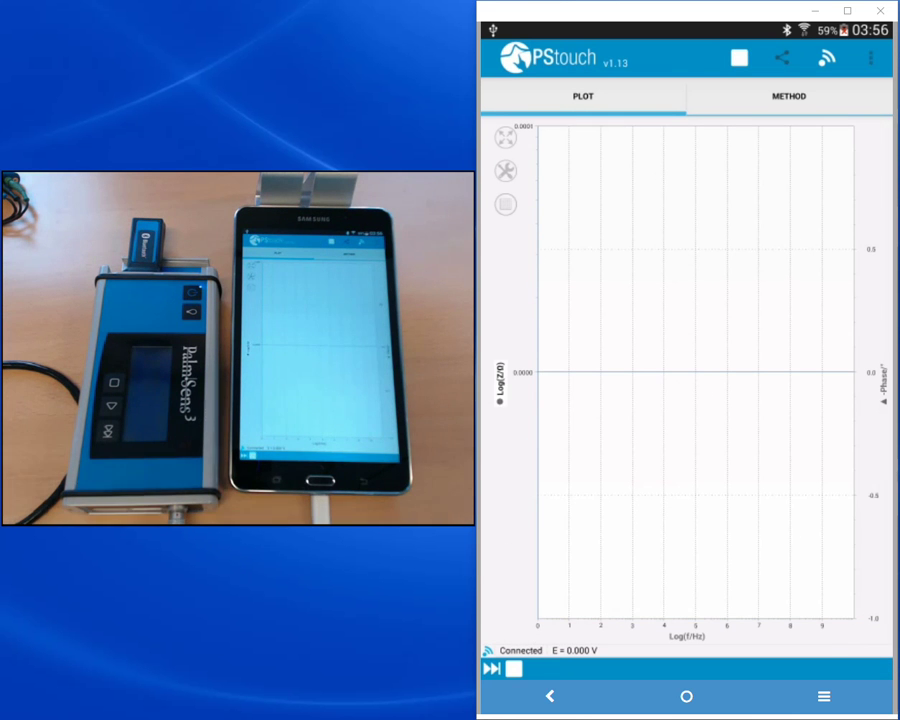
pyautogui.click(494, 672)
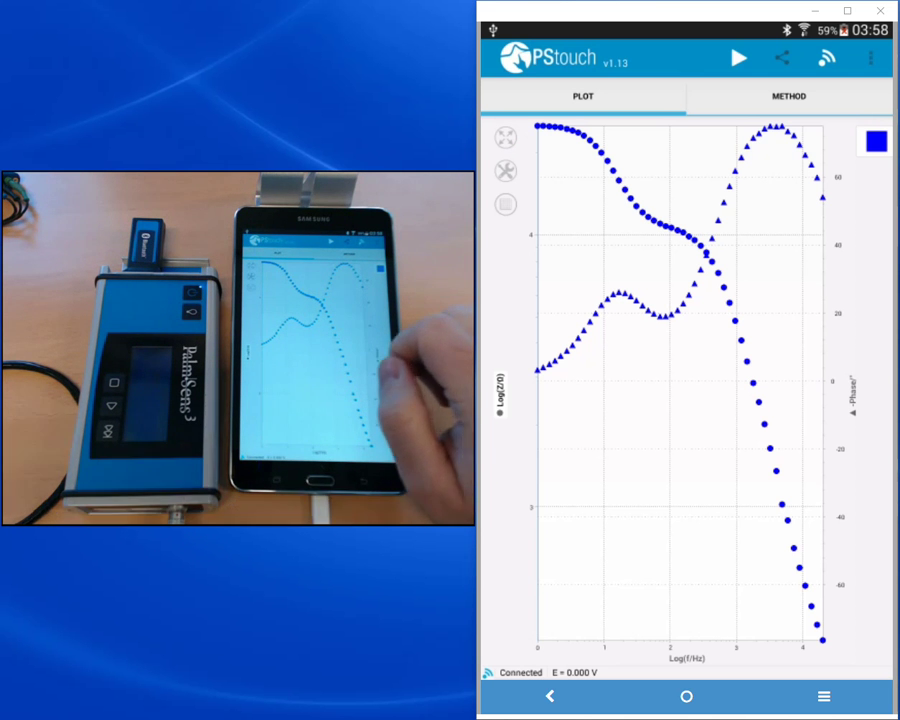
# Bring up the plot mode choices over the finished Bode plot.
pyautogui.click(506, 172)
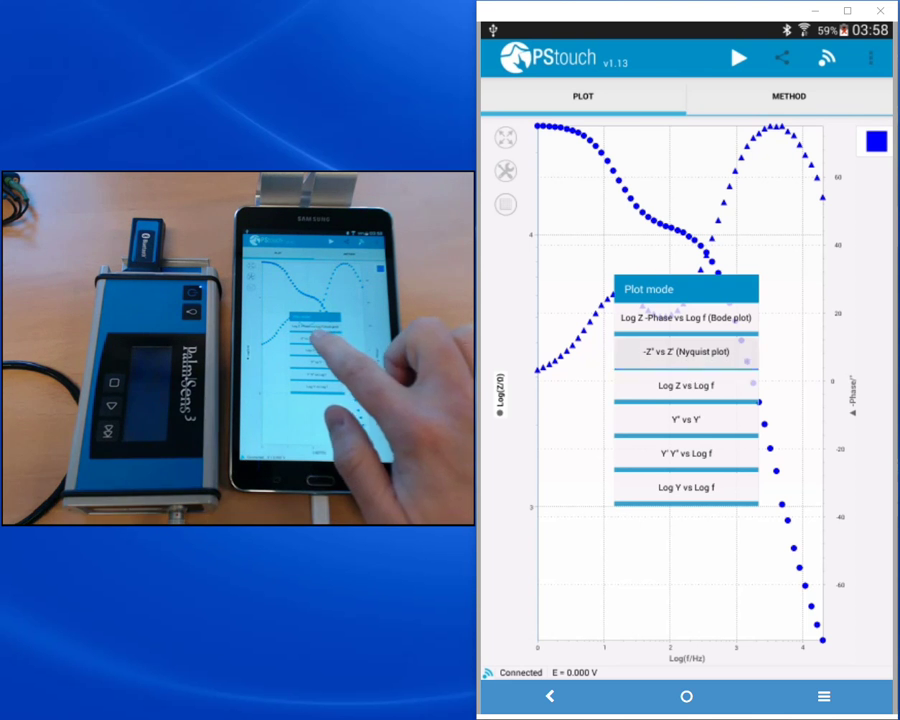
# Switch to the -Z'' vs Z' Nyquist view showing two semicircles.
pyautogui.click(684, 352)
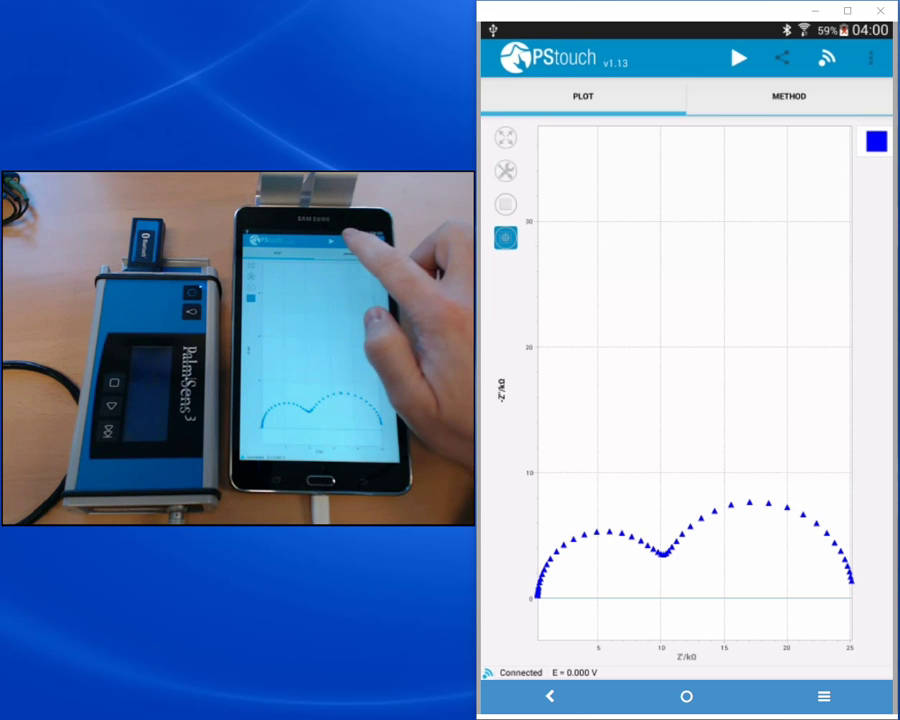
# Clear the plot area, leaving the instrument connected.
pyautogui.click(780, 56)
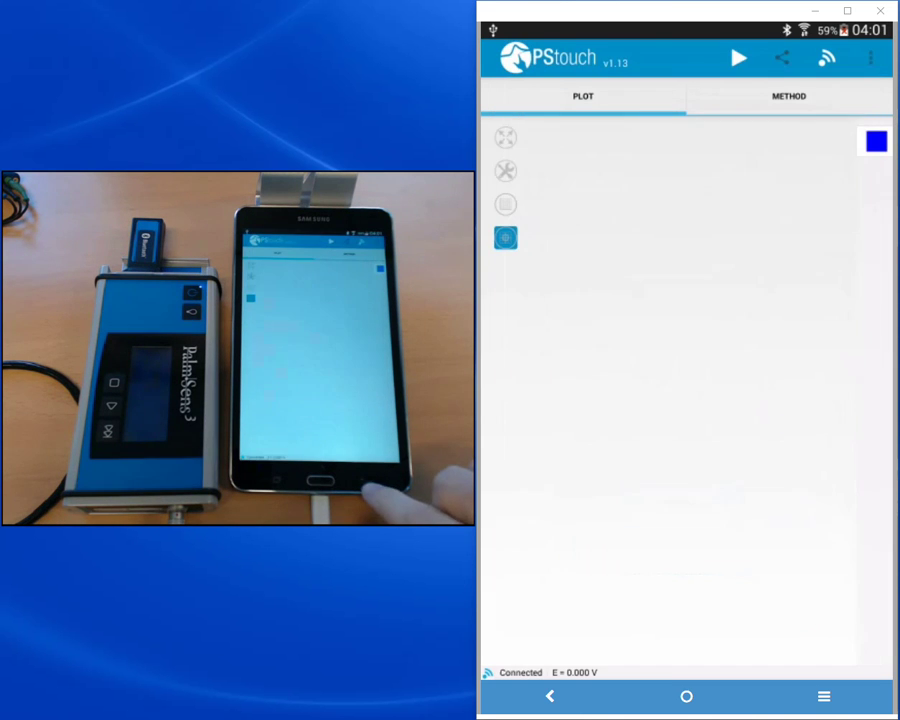
pyautogui.click(736, 56)
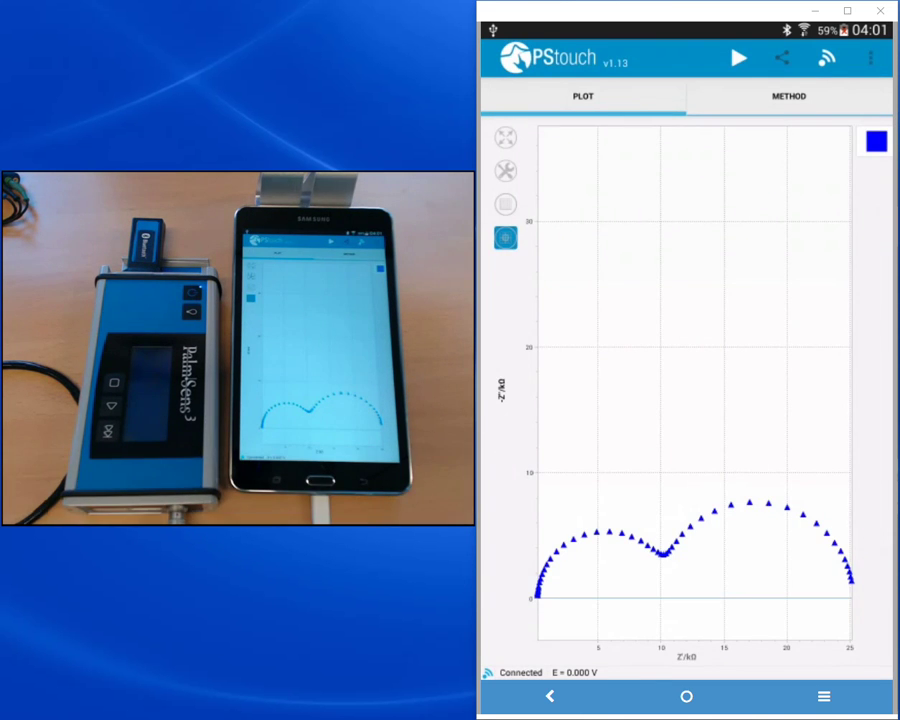